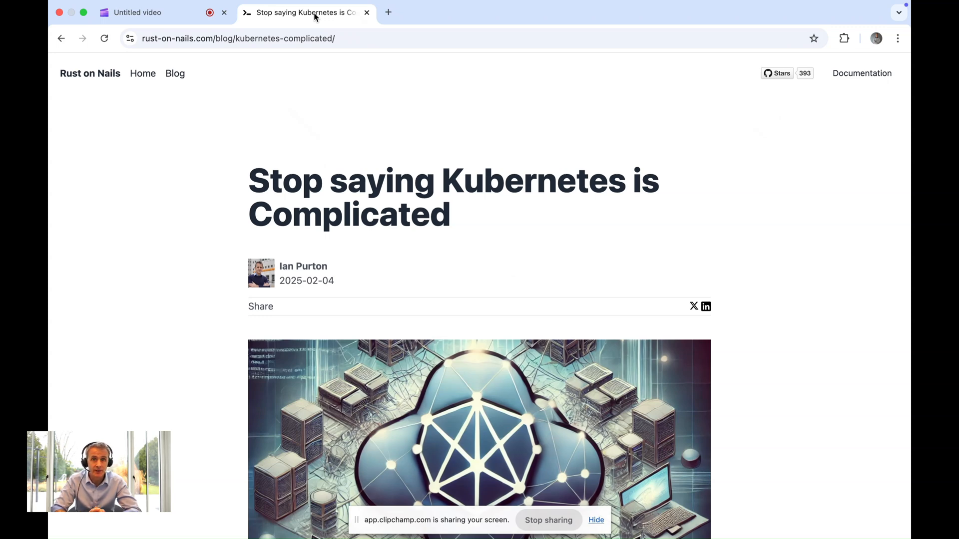
{"action": "mouse_move", "coordinate": [294, 109]}
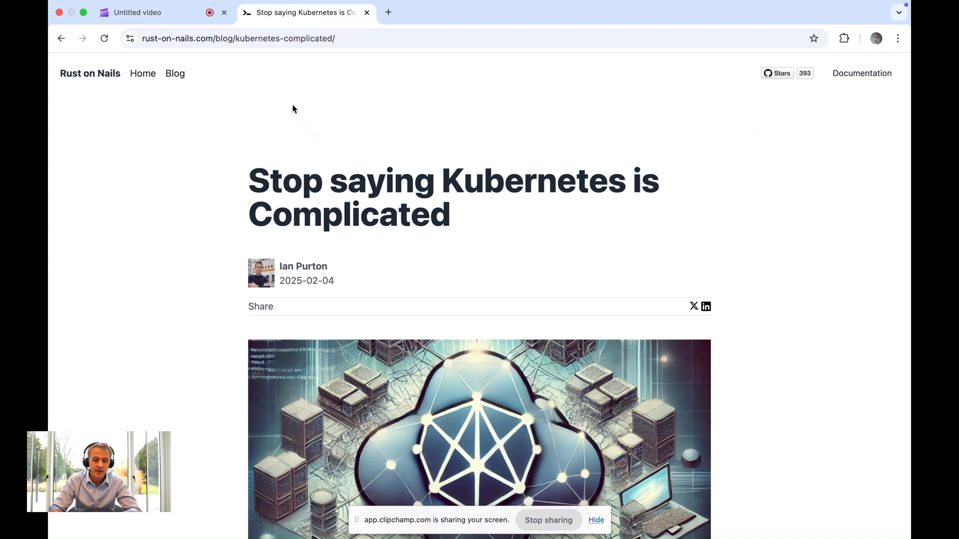
{"action": "scroll", "scroll_direction": "down", "scroll_amount": 3}
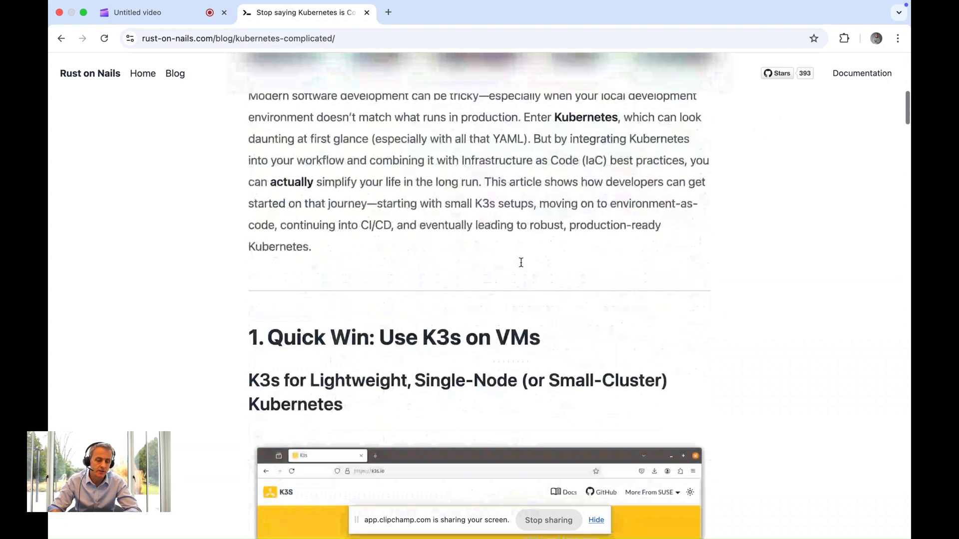
{"action": "scroll", "scroll_direction": "down", "scroll_amount": 3}
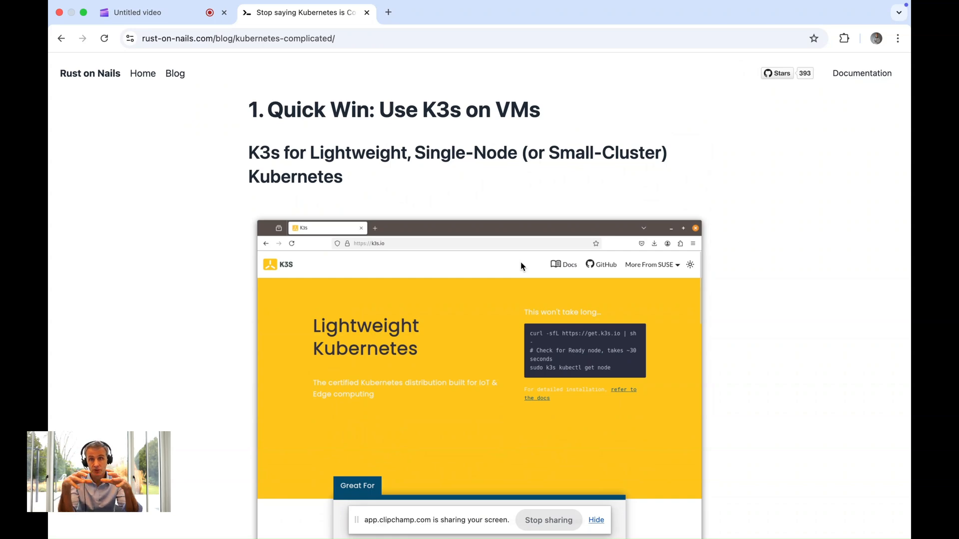
{"action": "scroll", "scroll_direction": "down", "scroll_amount": 3}
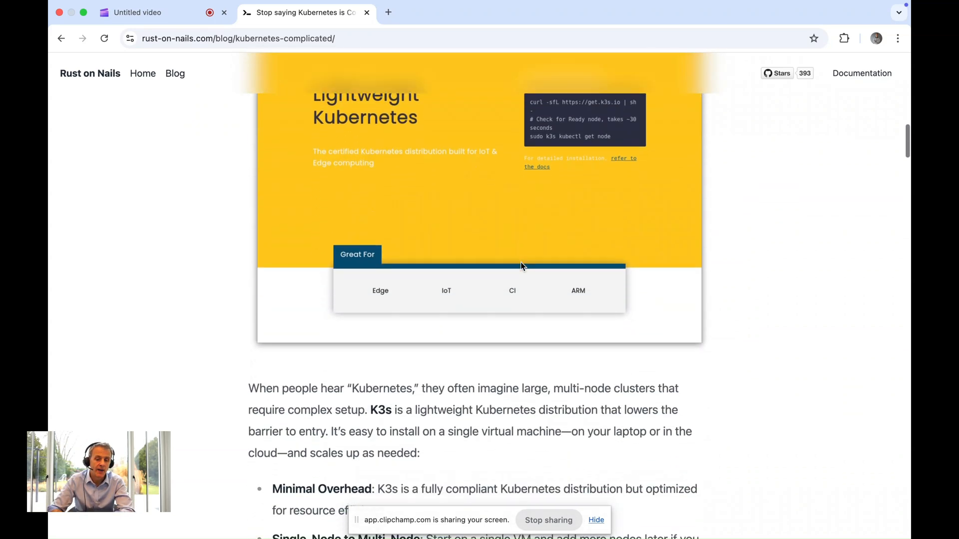
{"action": "scroll", "scroll_direction": "down", "scroll_amount": 3}
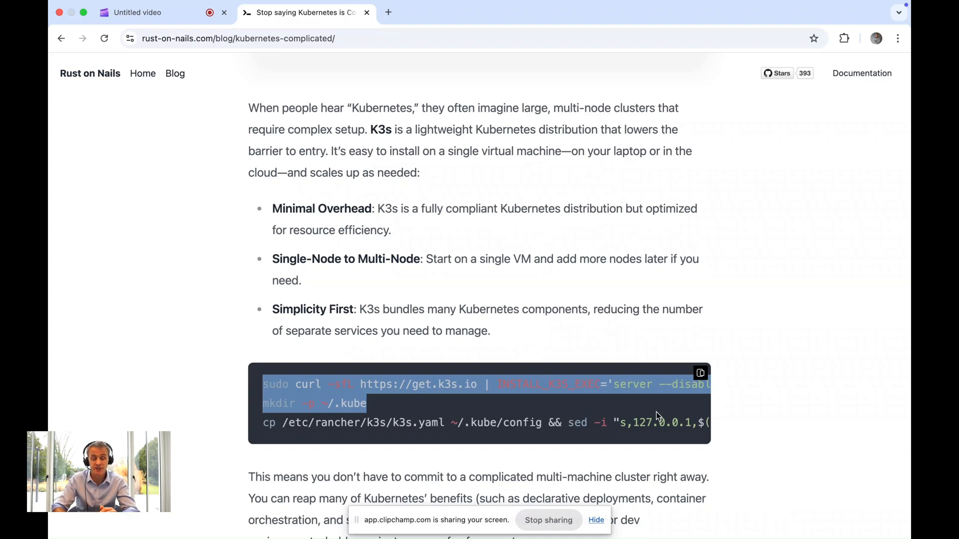
{"action": "scroll", "scroll_direction": "down", "scroll_amount": 3}
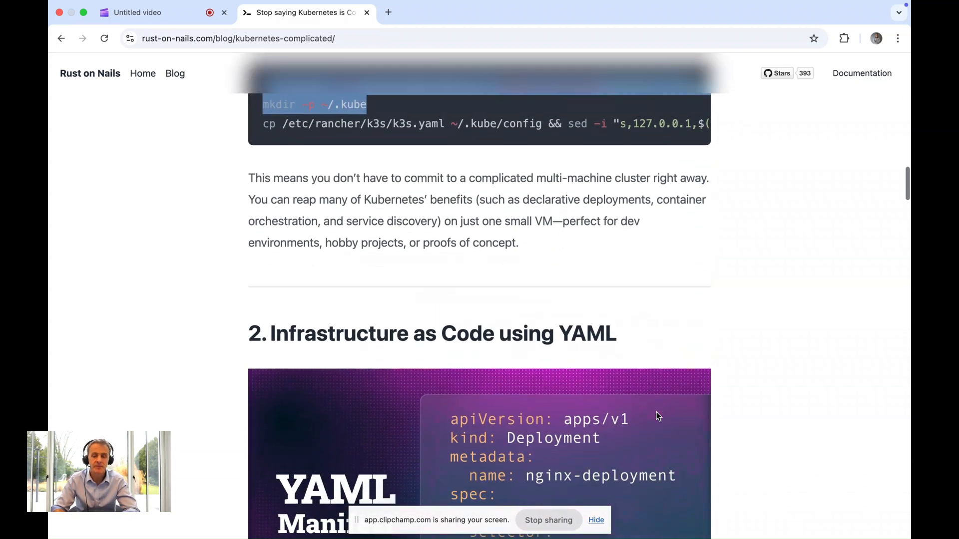
{"action": "scroll", "scroll_direction": "down", "scroll_amount": 3}
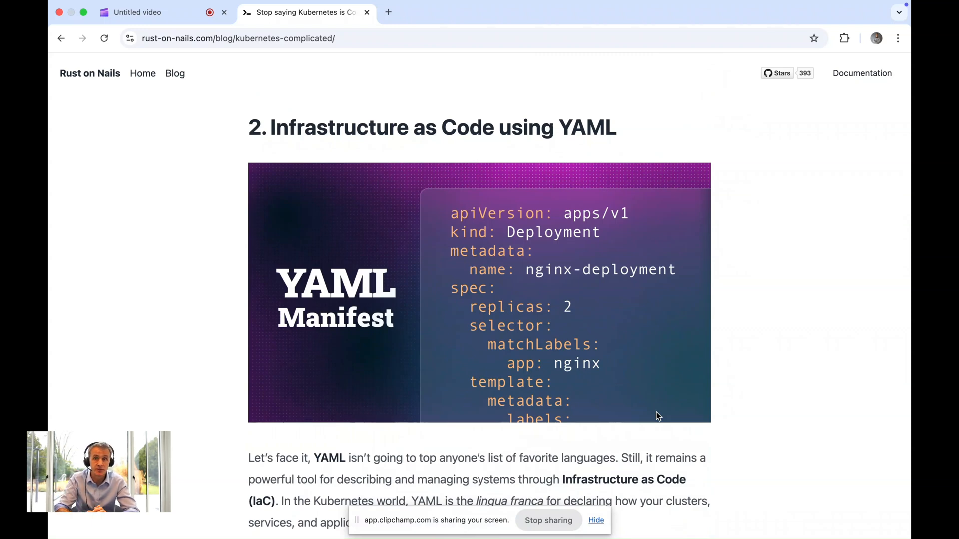
{"action": "scroll", "scroll_direction": "down", "scroll_amount": 3}
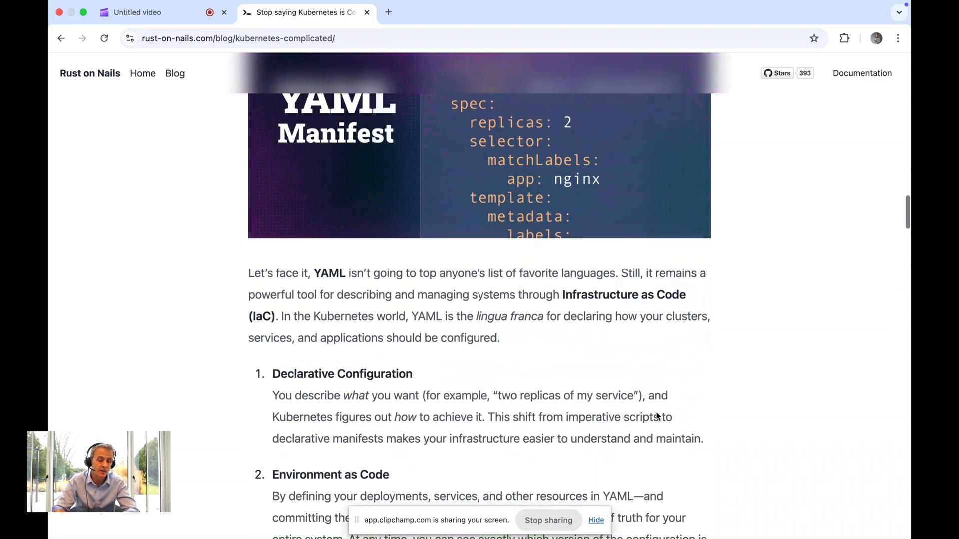
{"action": "scroll", "scroll_direction": "down", "scroll_amount": 3}
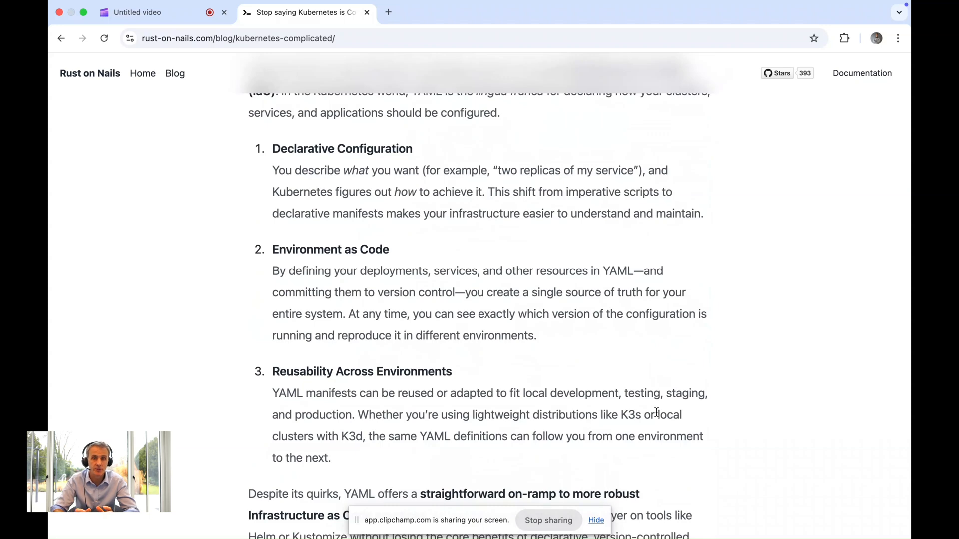
{"action": "scroll", "scroll_direction": "down", "scroll_amount": 3}
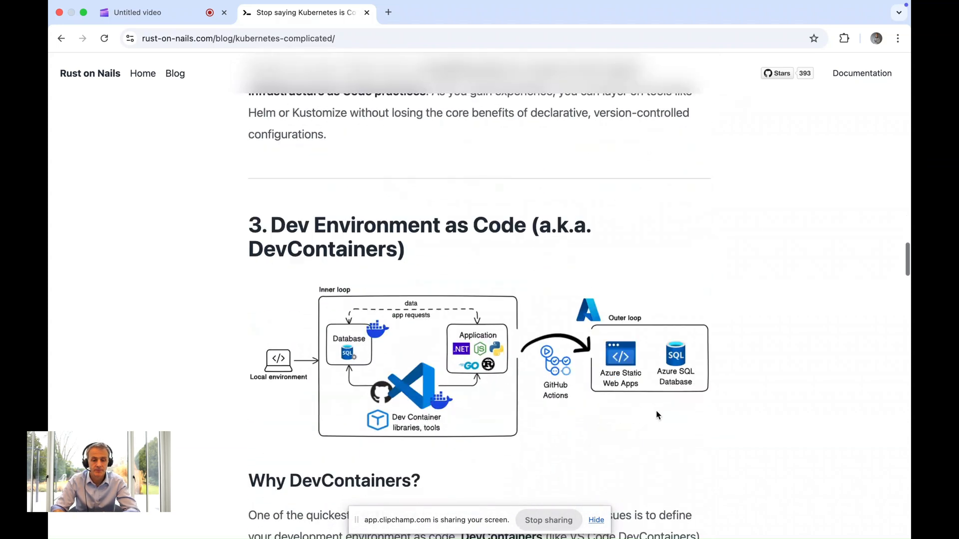
{"action": "scroll", "scroll_direction": "down", "scroll_amount": 3}
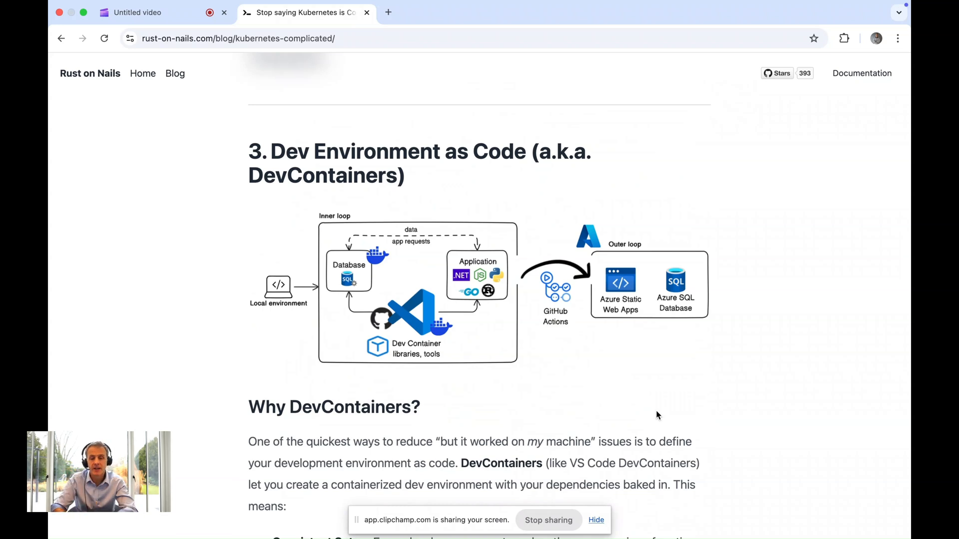
{"action": "scroll", "scroll_direction": "down", "scroll_amount": 3}
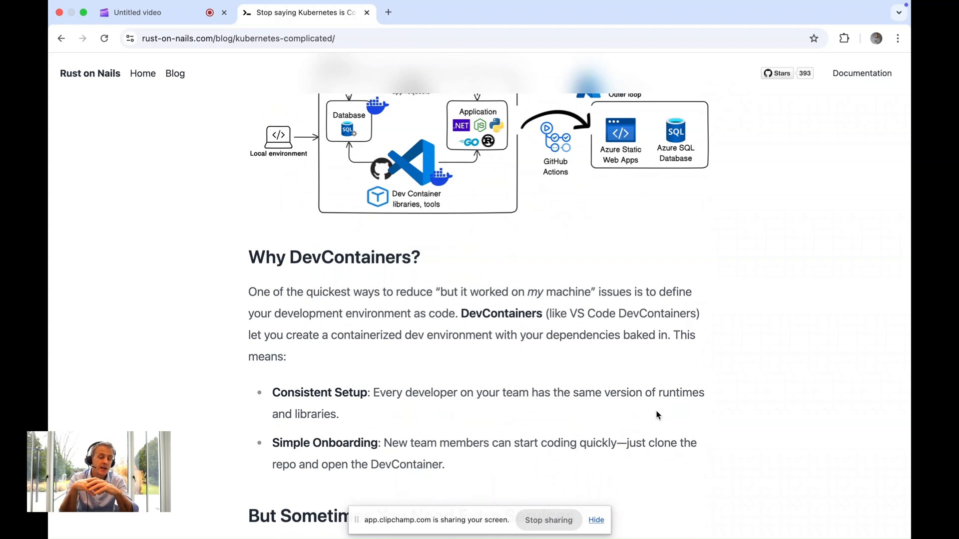
{"action": "scroll", "scroll_direction": "down", "scroll_amount": 3}
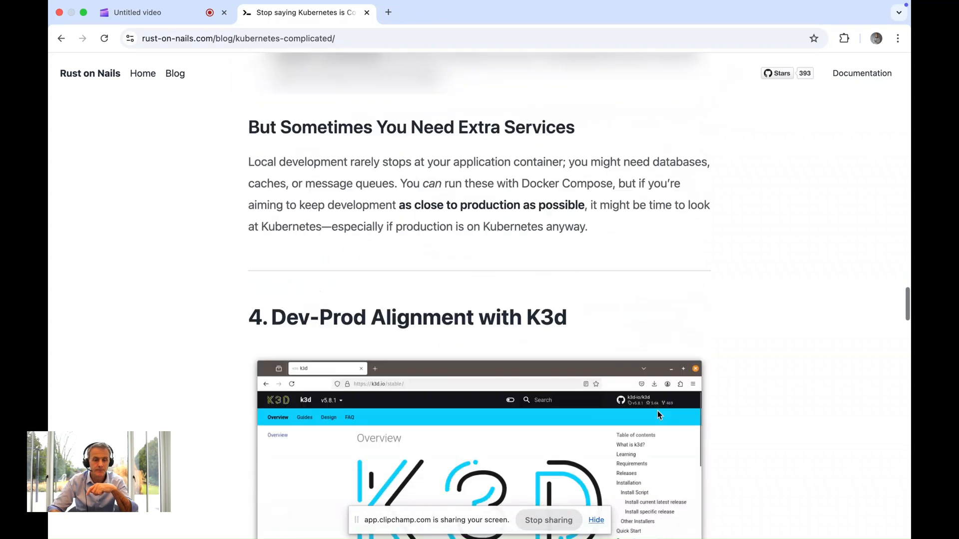
{"action": "scroll", "scroll_direction": "down", "scroll_amount": 3}
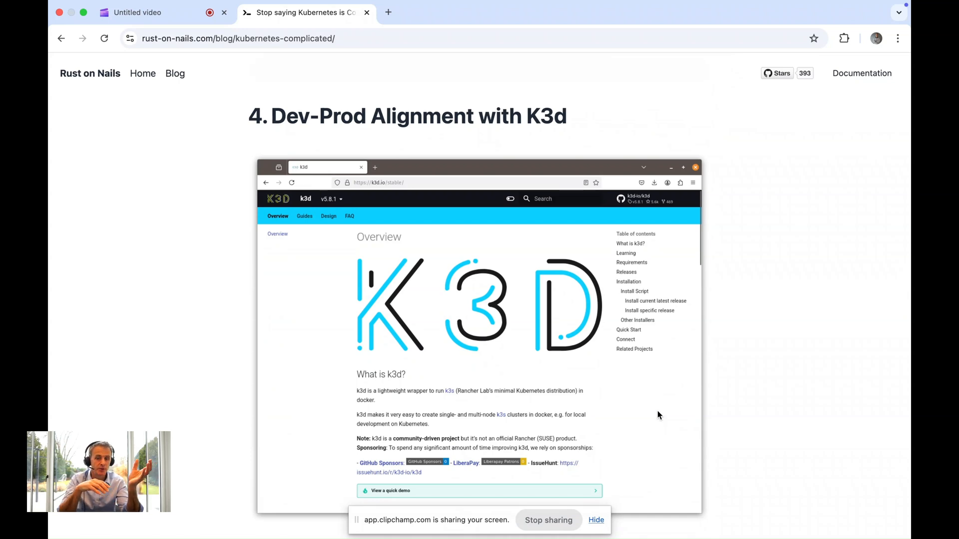
{"action": "scroll", "scroll_direction": "down", "scroll_amount": 3}
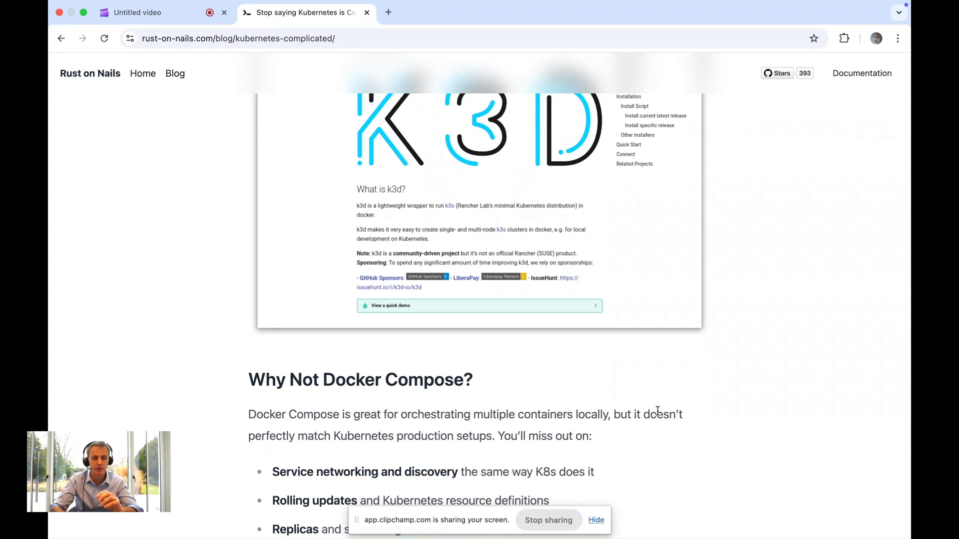
{"action": "scroll", "scroll_direction": "down", "scroll_amount": 3}
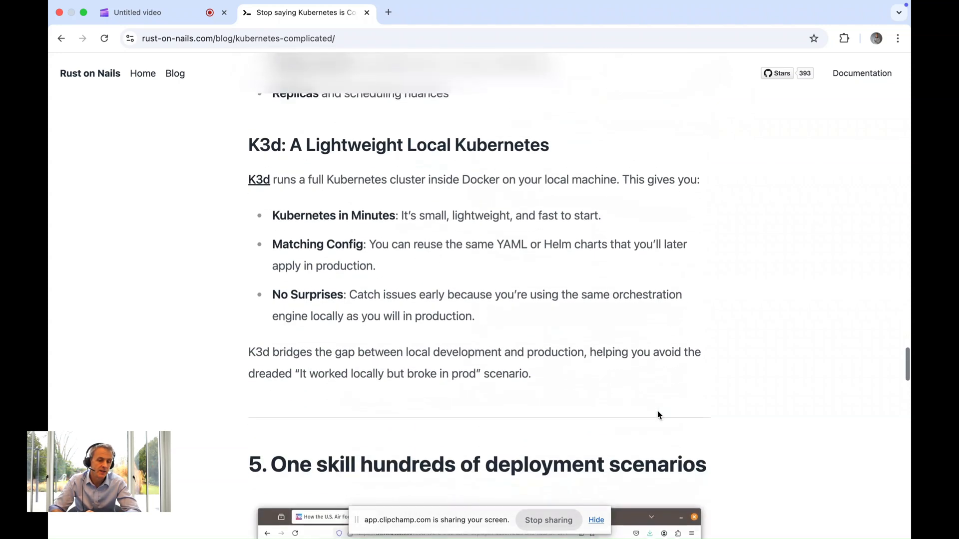
{"action": "scroll", "scroll_direction": "down", "scroll_amount": 3}
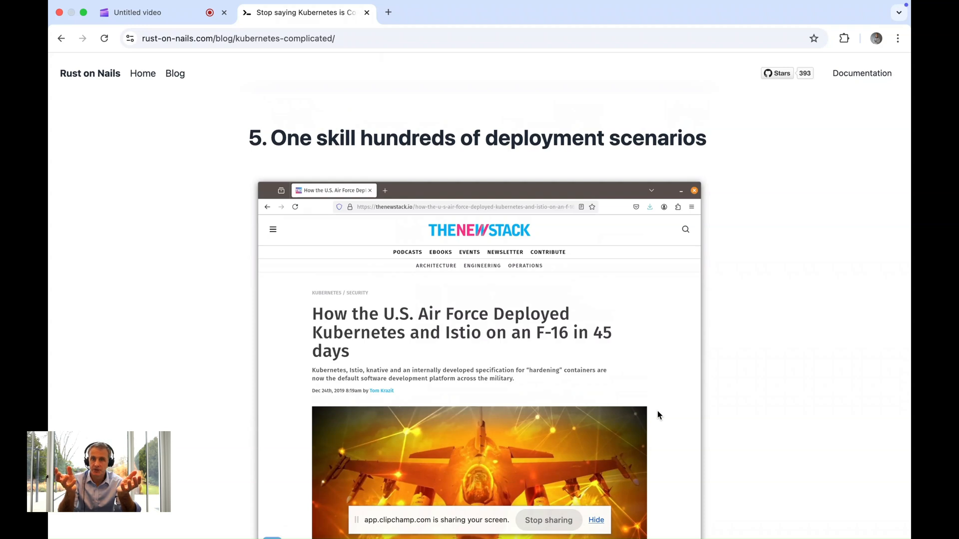
{"action": "scroll", "scroll_direction": "down", "scroll_amount": 3}
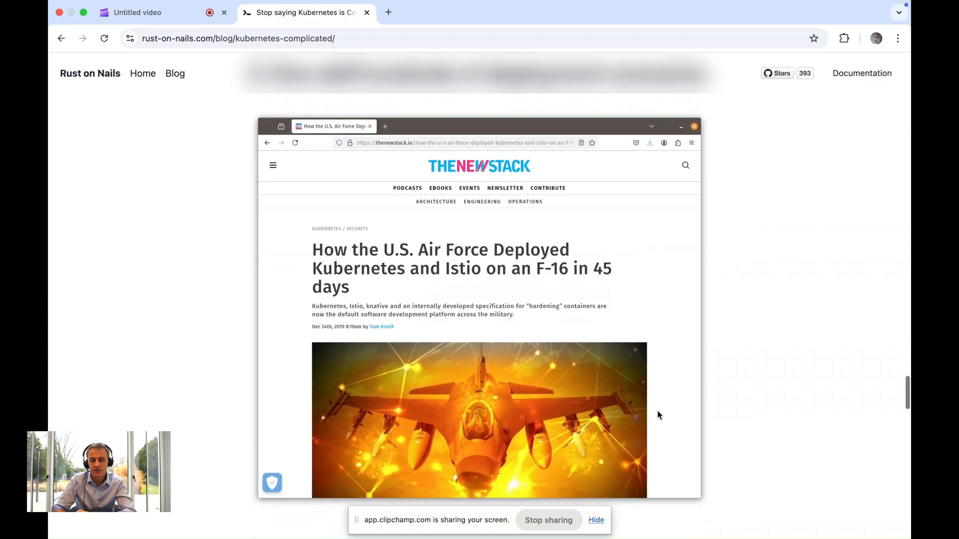
{"action": "scroll", "scroll_direction": "down", "scroll_amount": 3}
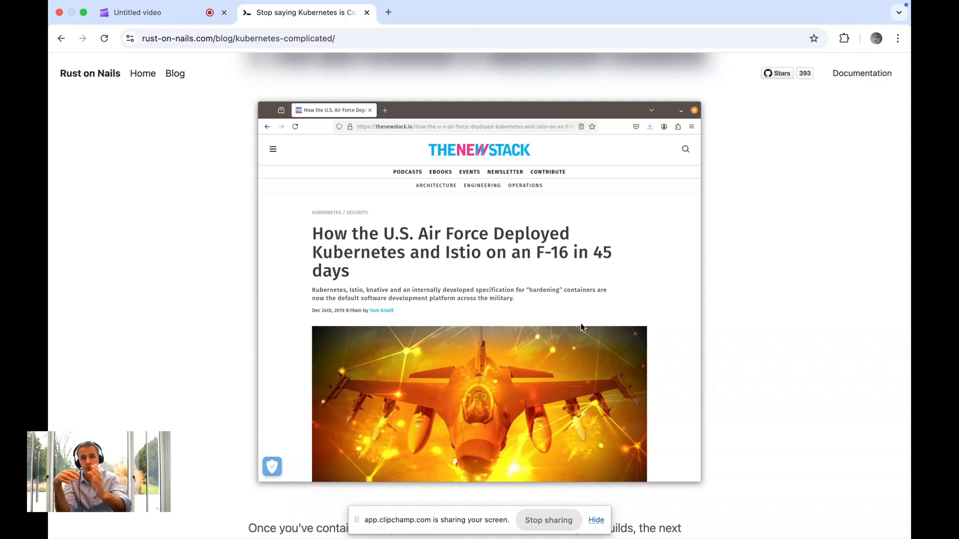
{"action": "scroll", "scroll_direction": "down", "scroll_amount": 3}
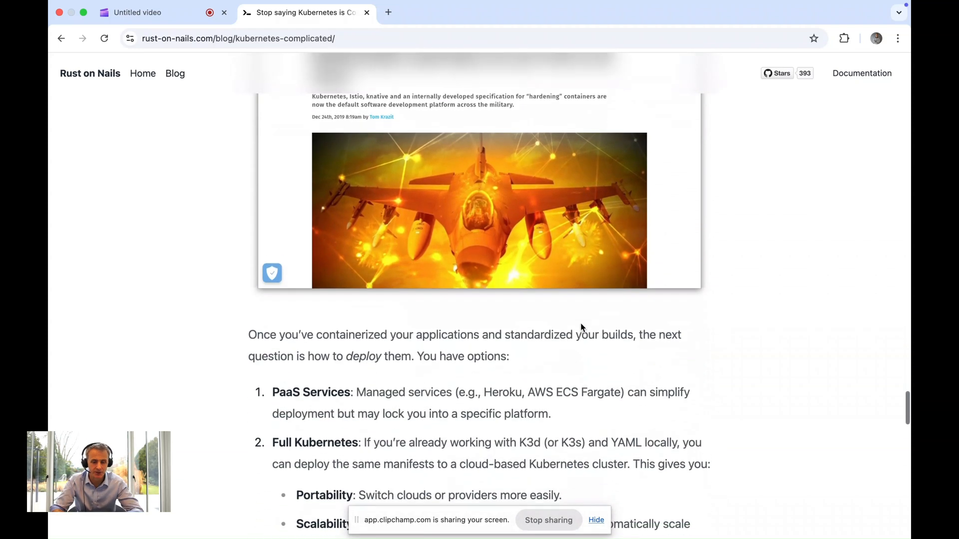
{"action": "scroll", "scroll_direction": "down", "scroll_amount": 3}
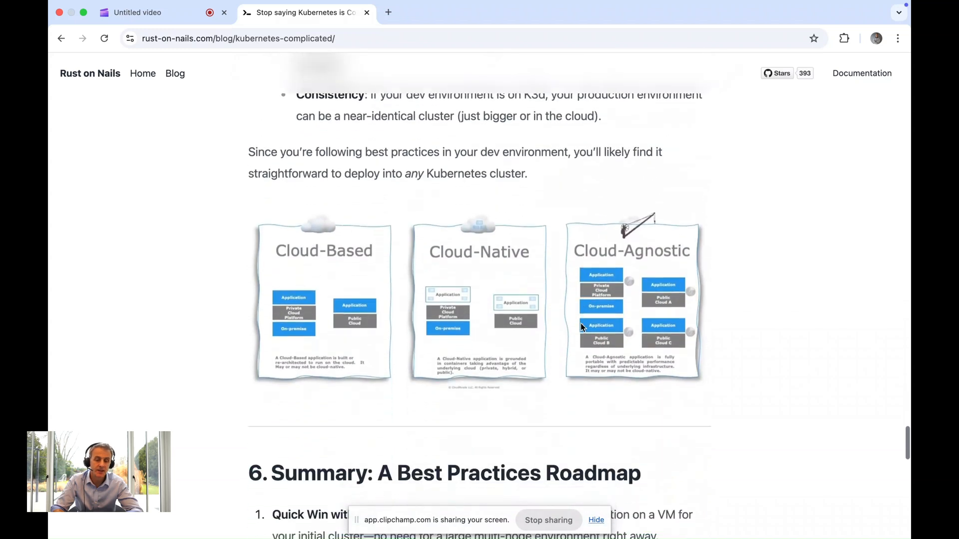
{"action": "scroll", "scroll_direction": "down", "scroll_amount": 3}
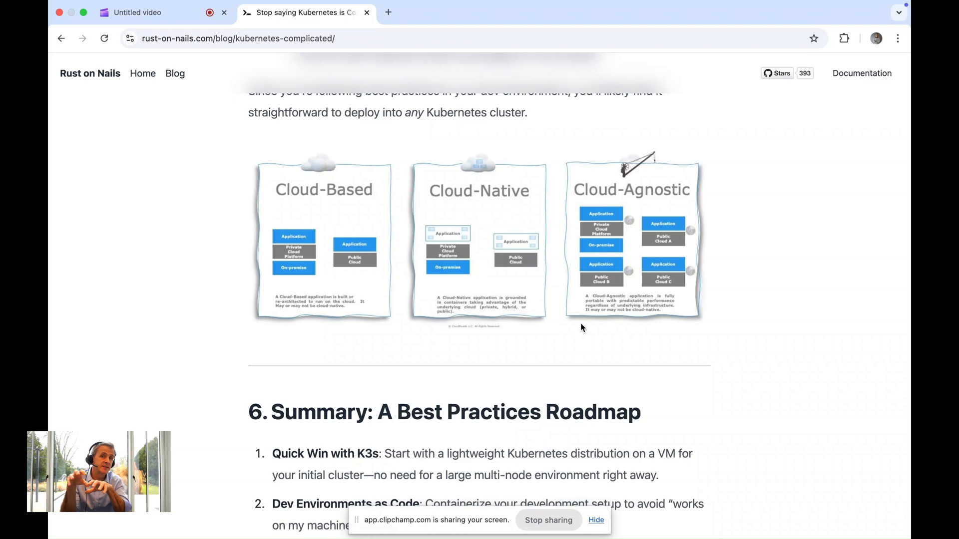
{"action": "scroll", "scroll_direction": "down", "scroll_amount": 3}
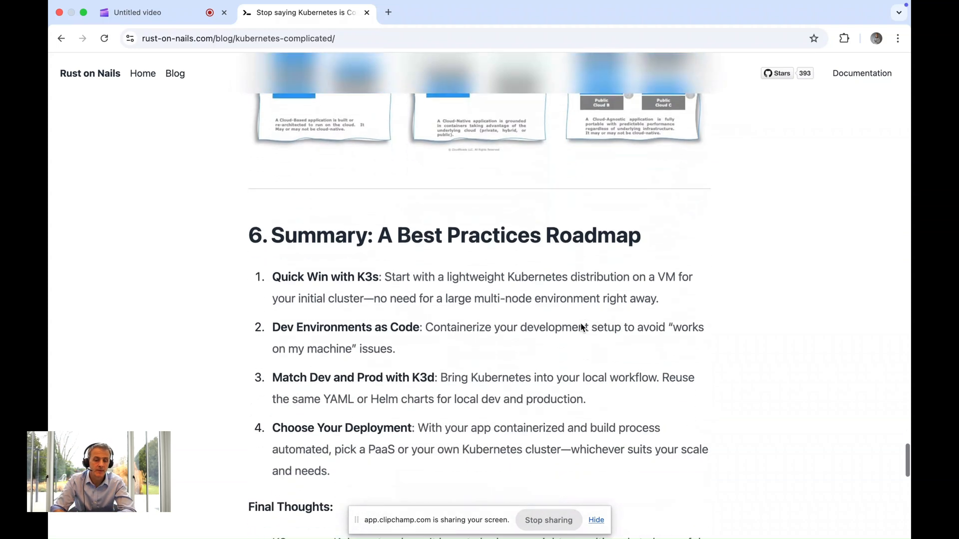
{"action": "scroll", "scroll_direction": "down", "scroll_amount": 3}
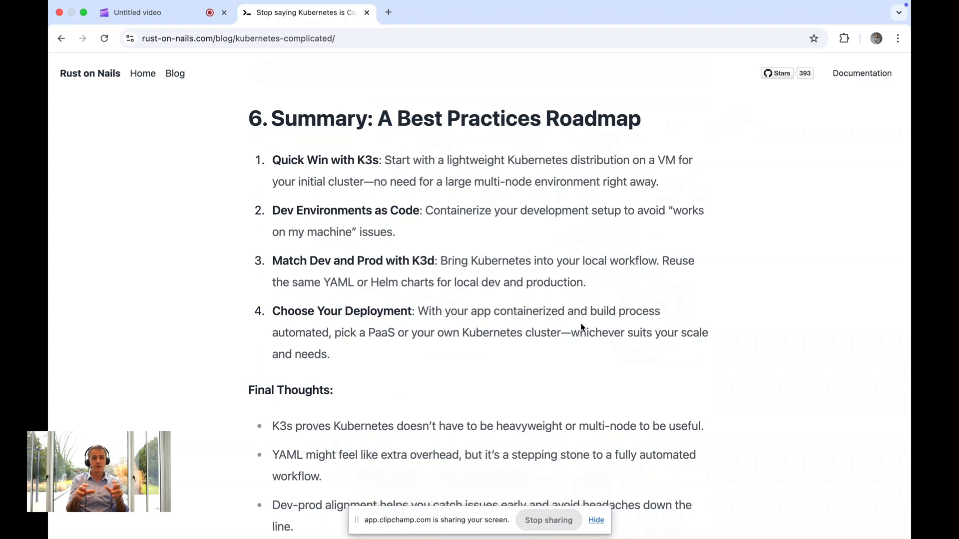
{"action": "scroll", "scroll_direction": "down", "scroll_amount": 3}
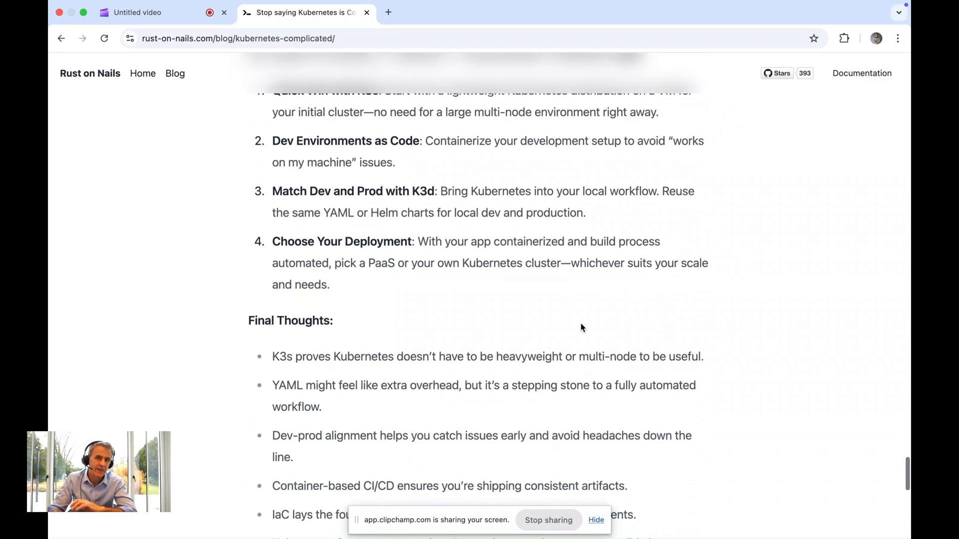
{"action": "scroll", "scroll_direction": "down", "scroll_amount": 3}
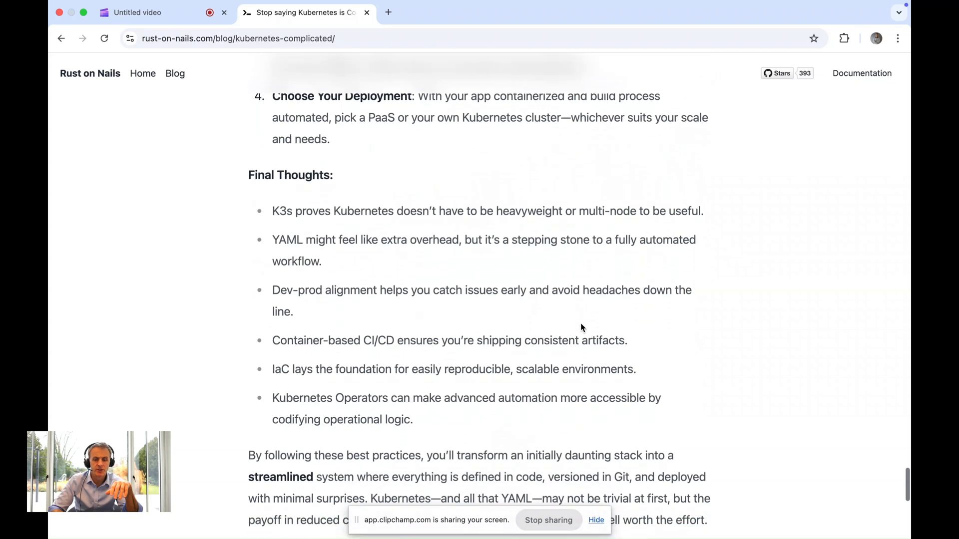
{"action": "scroll", "scroll_direction": "down", "scroll_amount": 3}
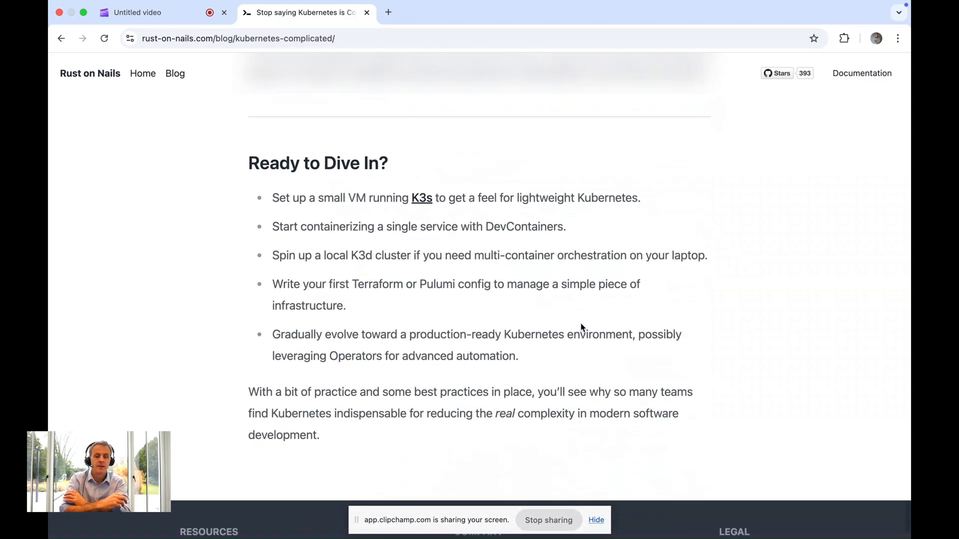